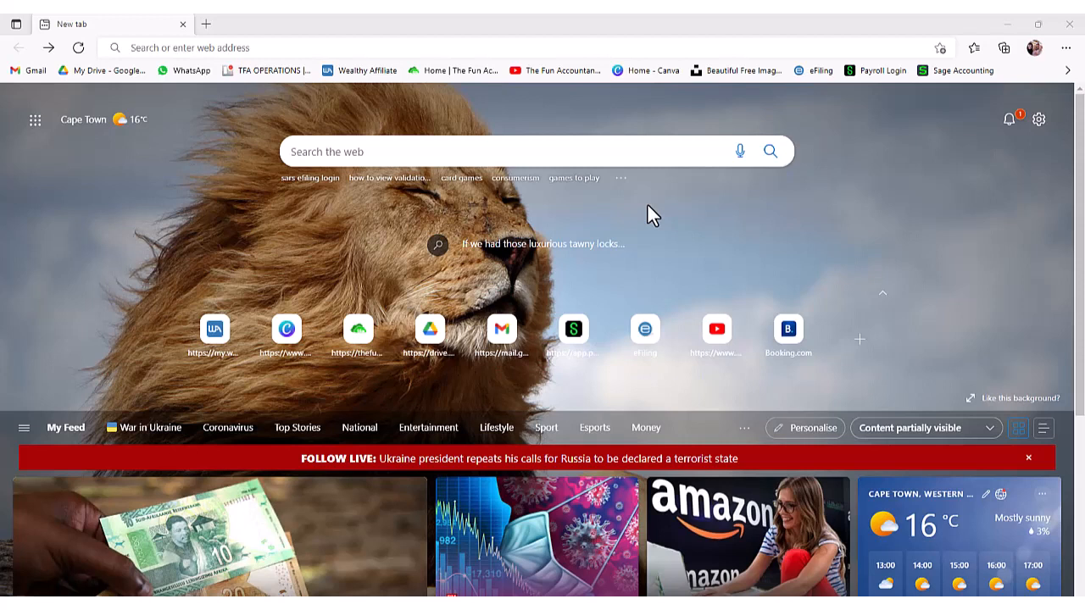
mouse_move(499, 178)
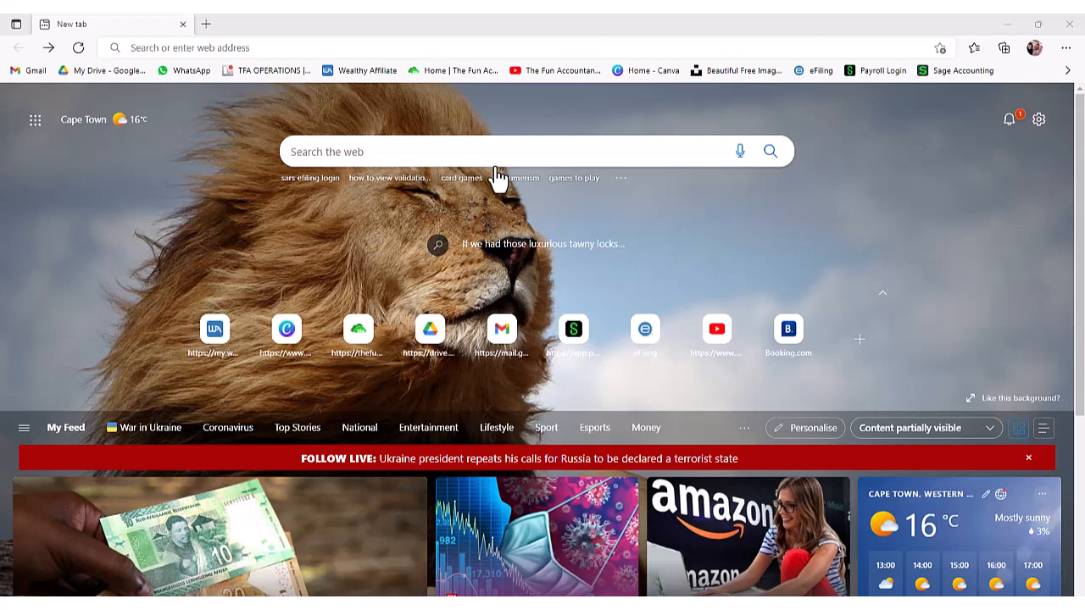
Search Bing for 'sars efiling login' from the Edge new-tab search box
left_click(509, 151)
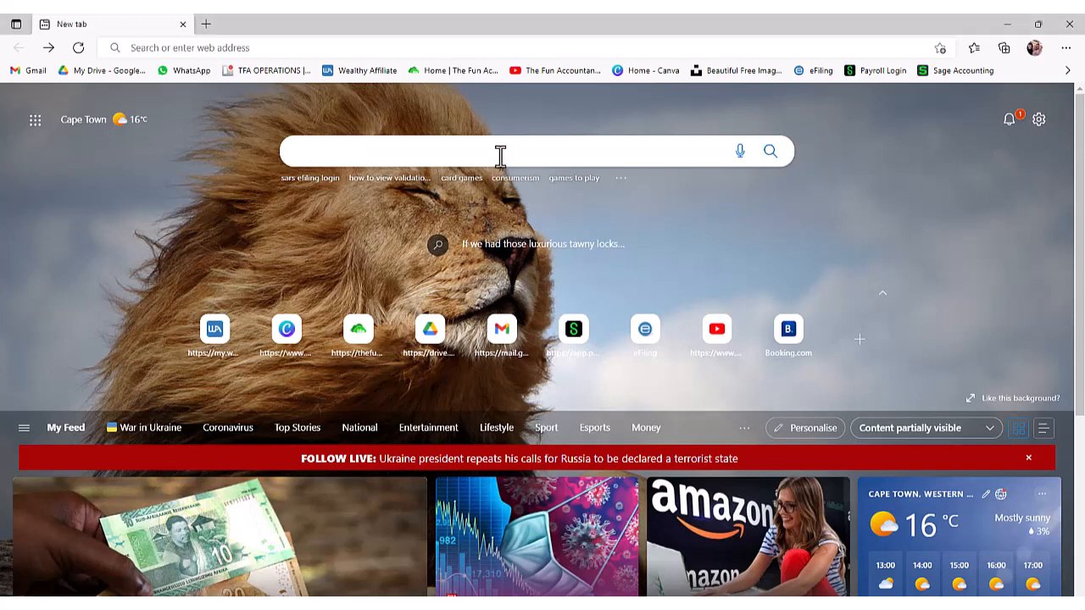
type("sa")
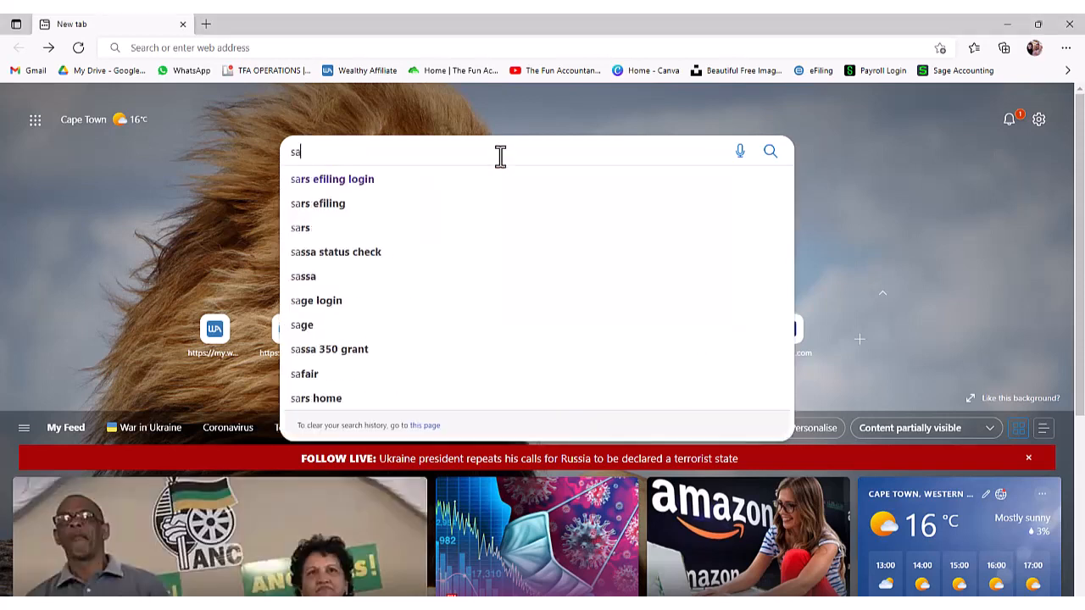
left_click(333, 180)
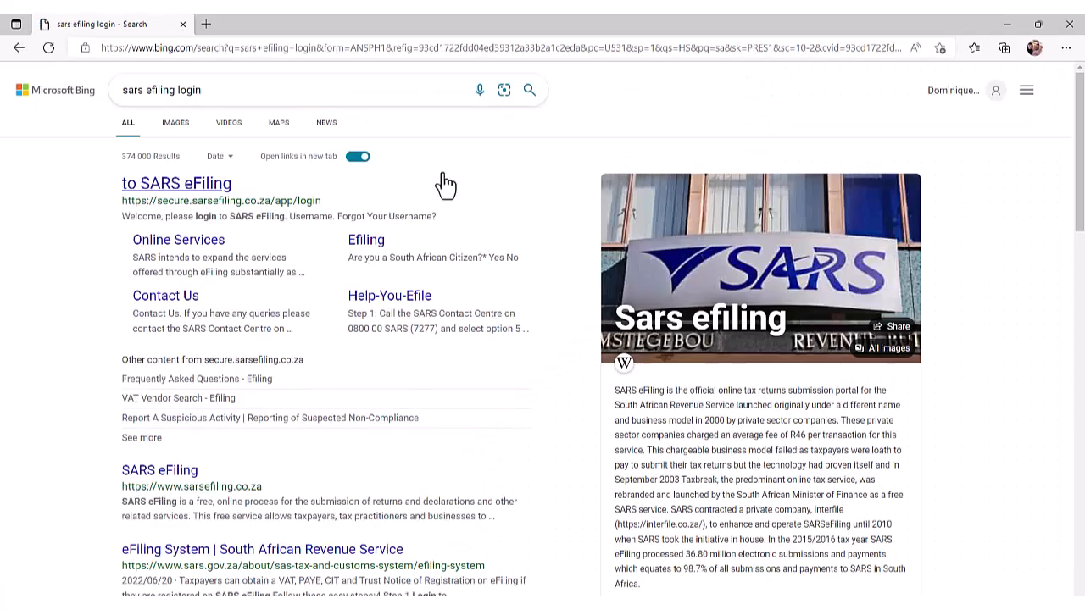
Open the SARS eFiling result and filter the taxpayer list to AWESOME AIR via 'awe'
left_click(176, 183)
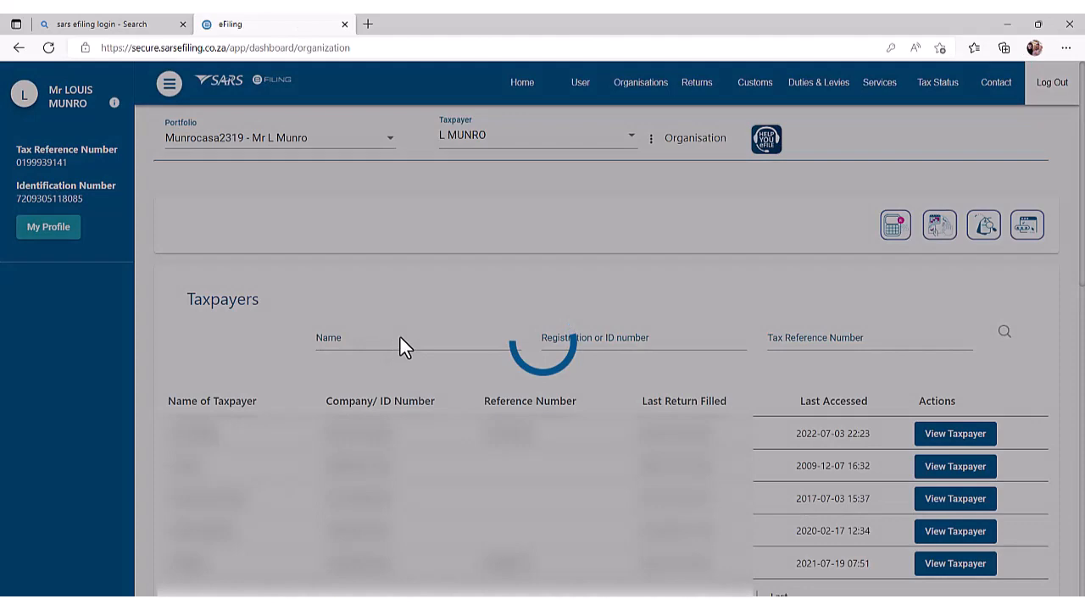
type("awe")
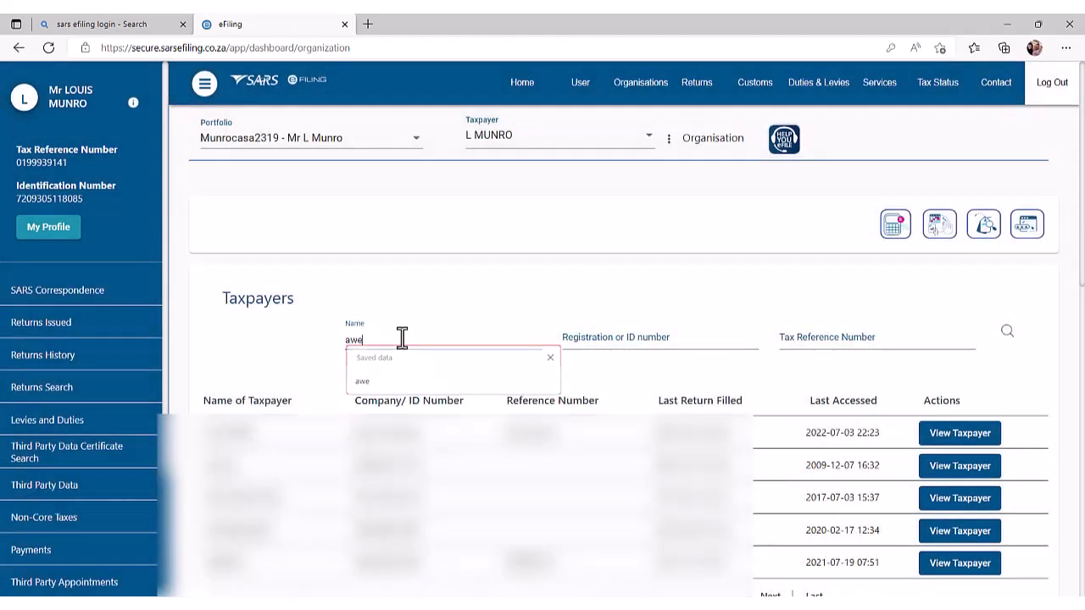
left_click(1007, 330)
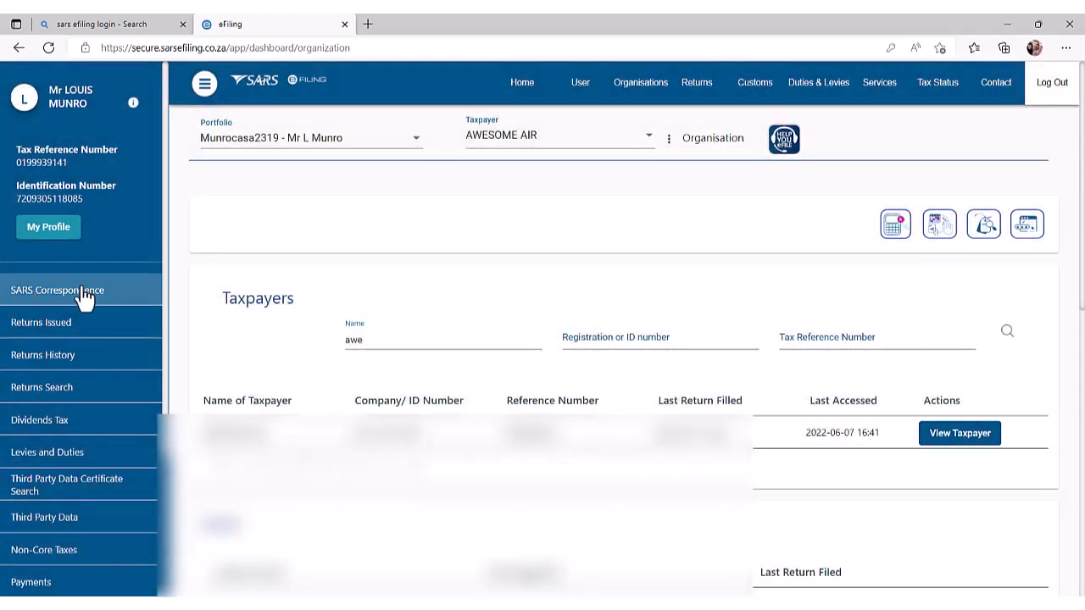
Search SARS Correspondence and view the Payroll Taxes Validation Failure notice
left_click(57, 289)
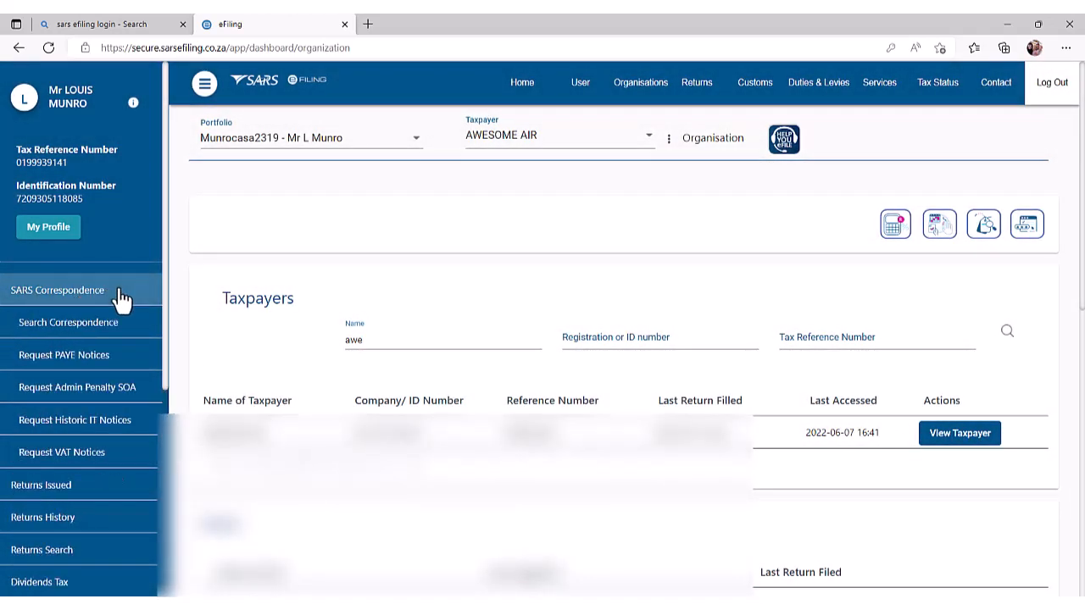
mouse_move(135, 335)
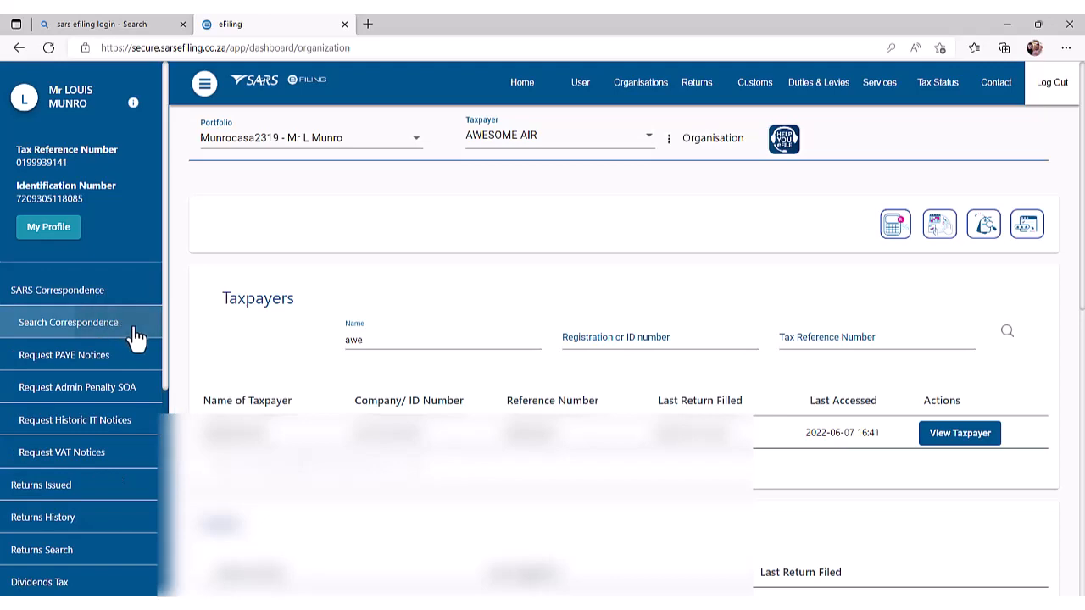
left_click(68, 322)
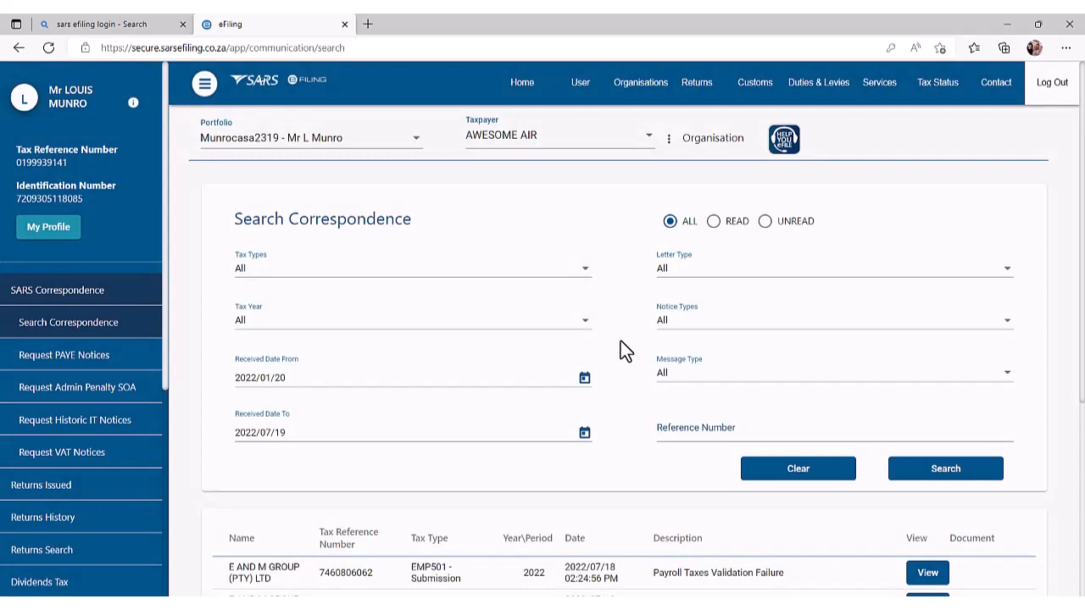
scroll("down", 3)
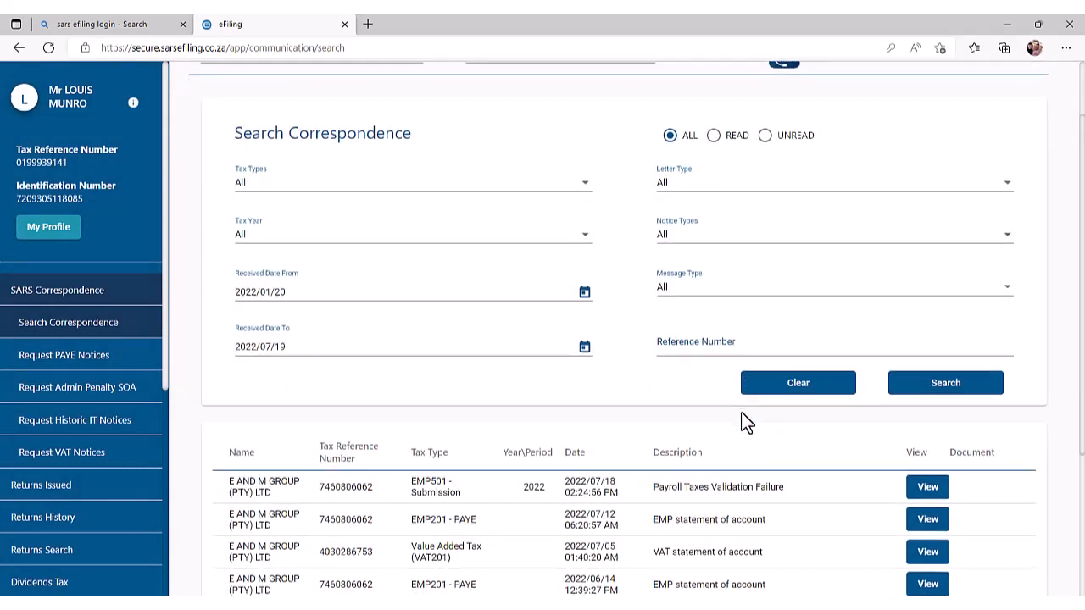
scroll("down", 3)
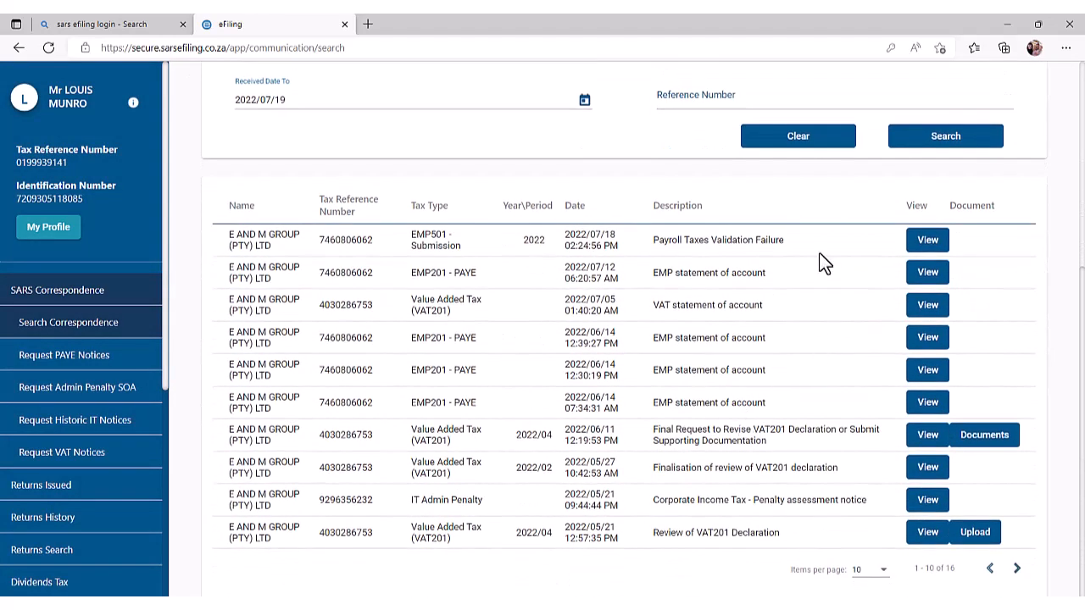
mouse_move(828, 253)
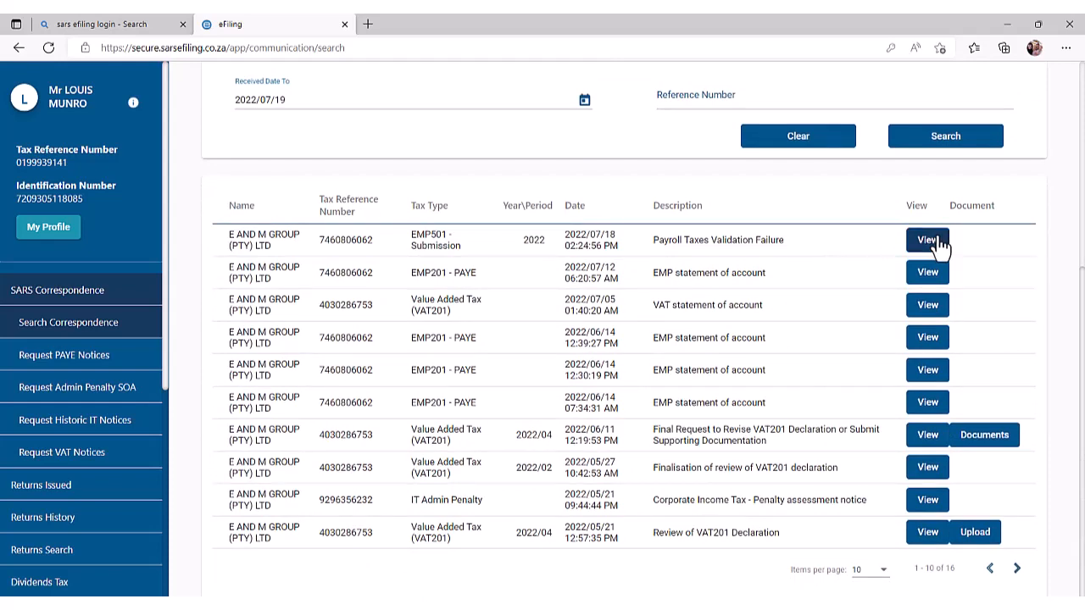
left_click(926, 241)
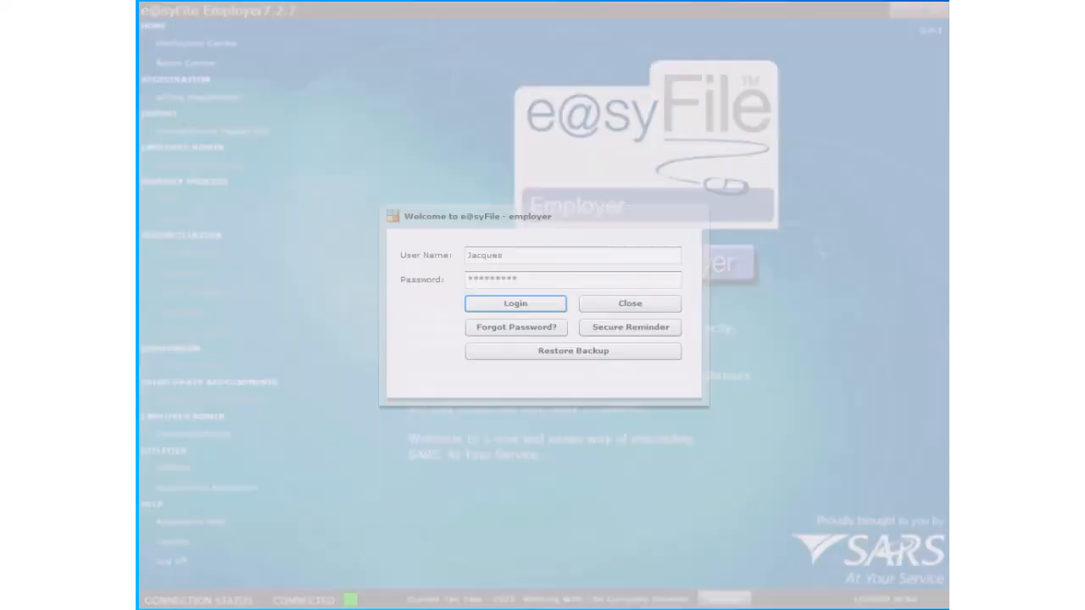
Log in to e@syFile Employer, select E AND M GROUP and open System Utilities
left_click(516, 303)
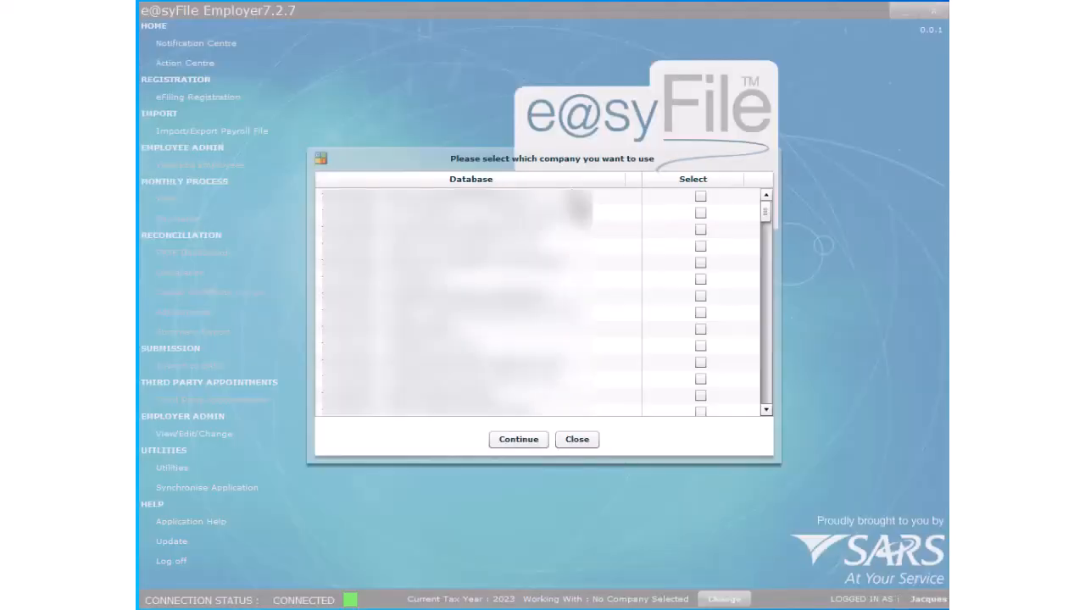
scroll("down", 3)
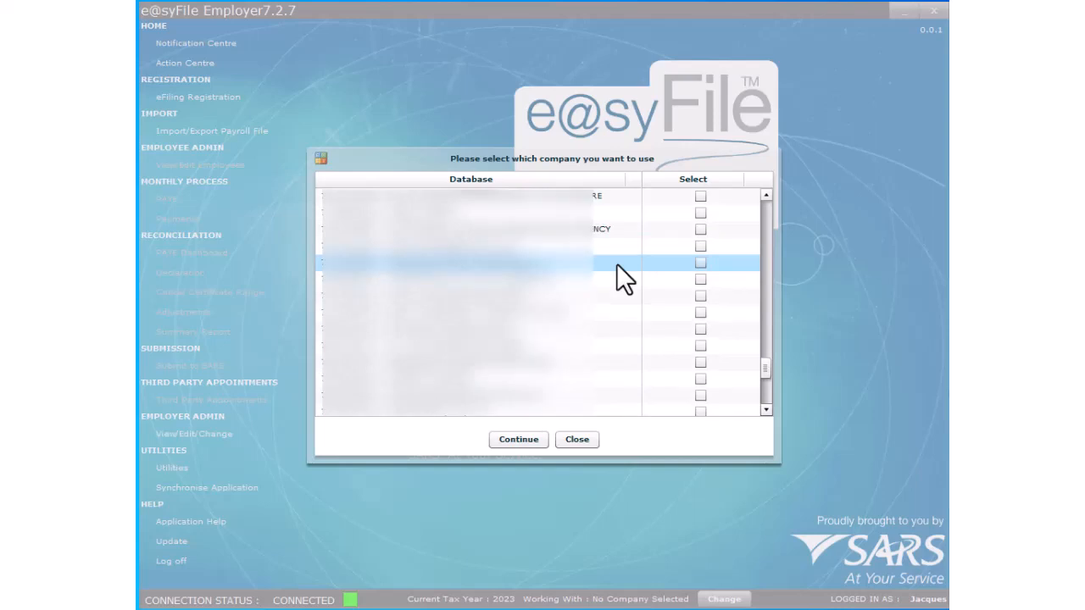
left_click(518, 439)
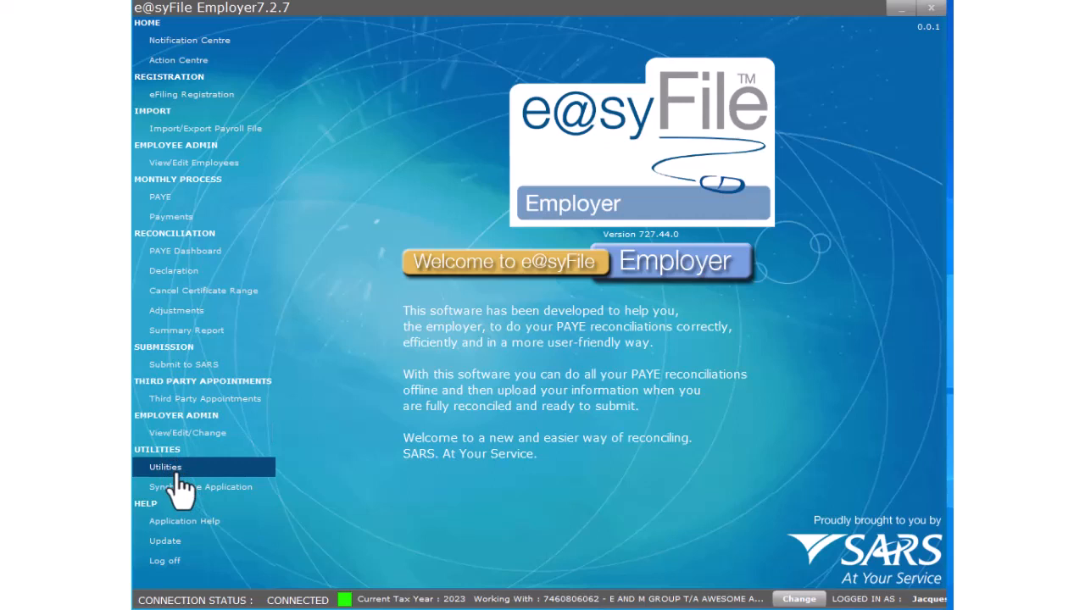
left_click(164, 468)
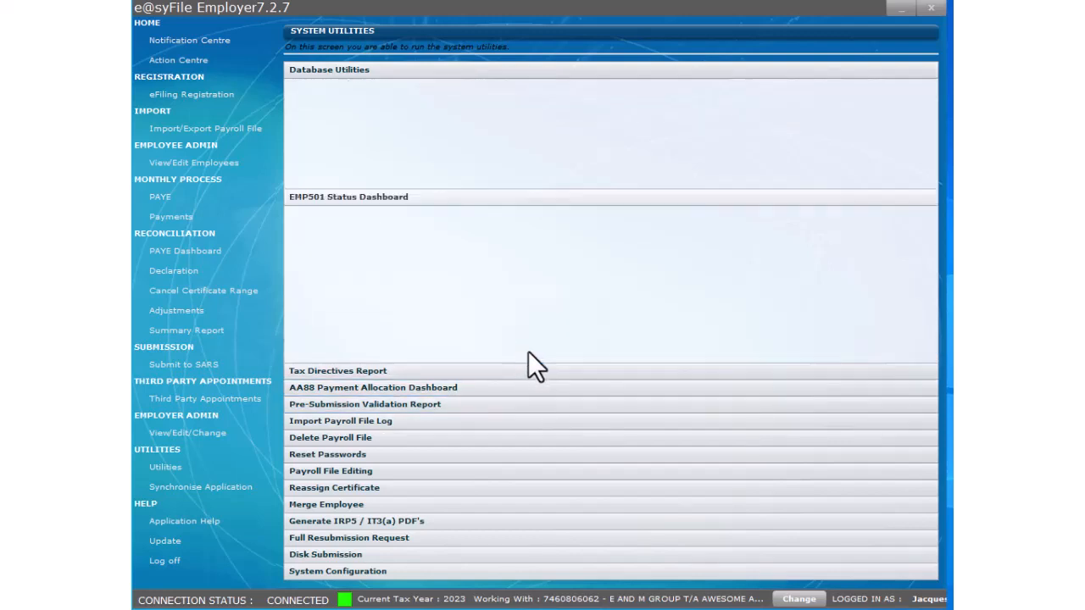
From the EMP501 Status Dashboard download the Employment Taxes Validation with the eFiling password and view E AND M GROUP's result
left_click(349, 196)
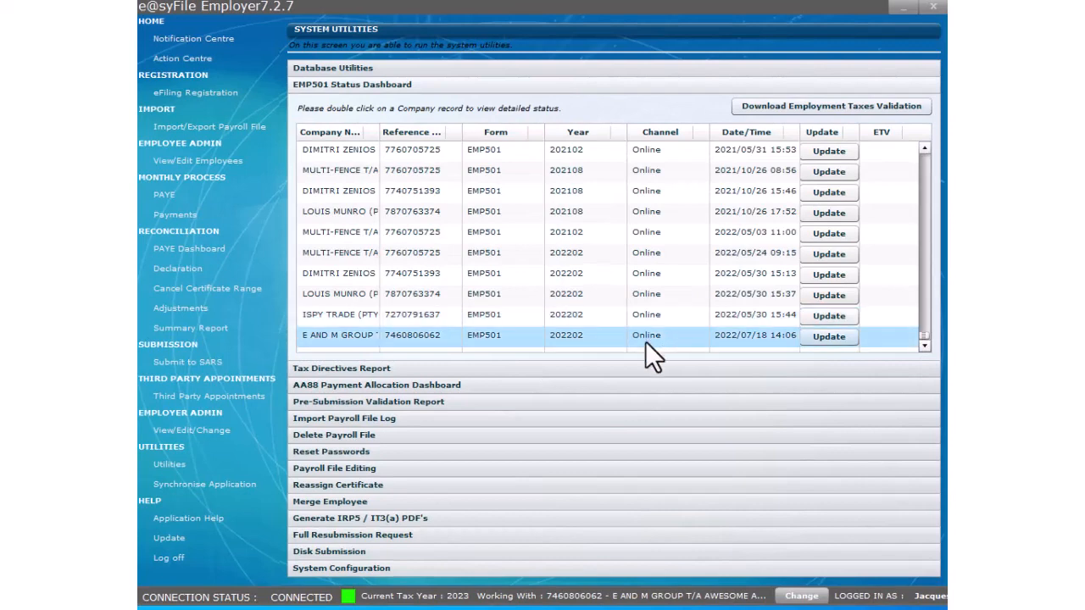
mouse_move(554, 402)
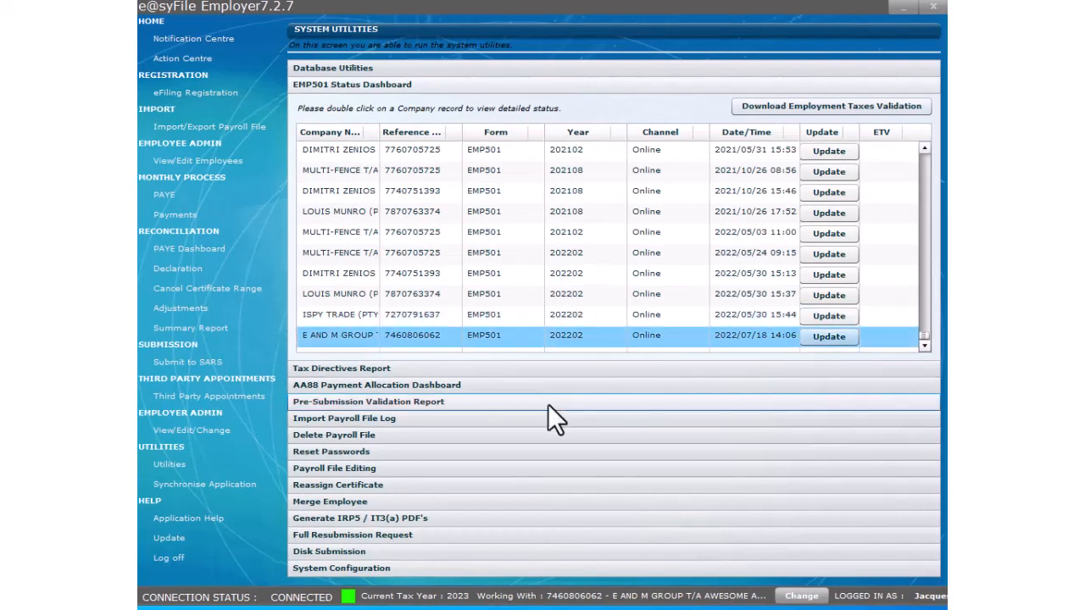
mouse_move(830, 105)
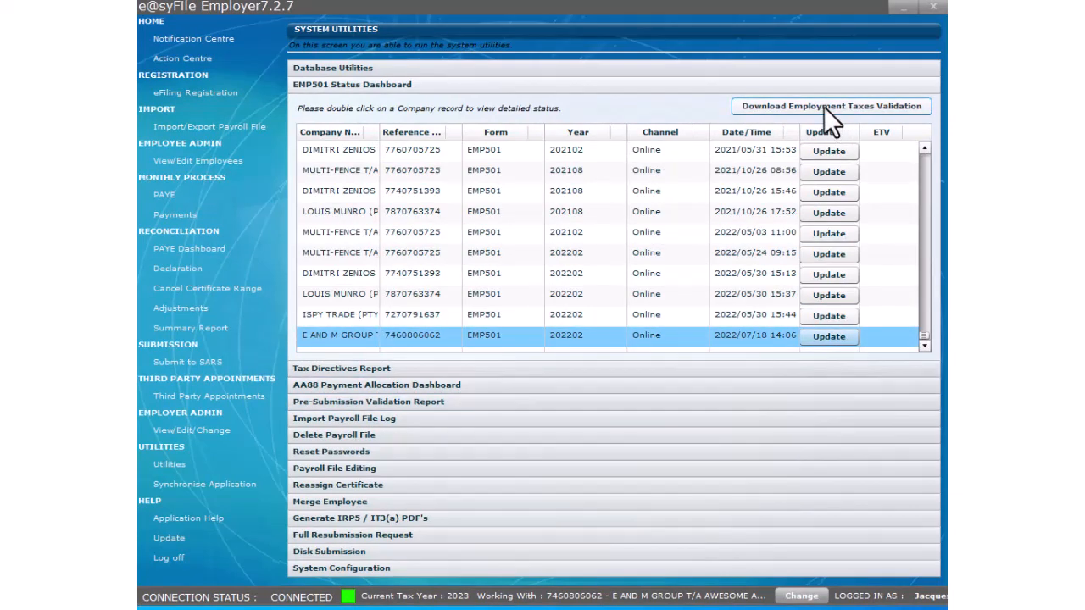
left_click(832, 105)
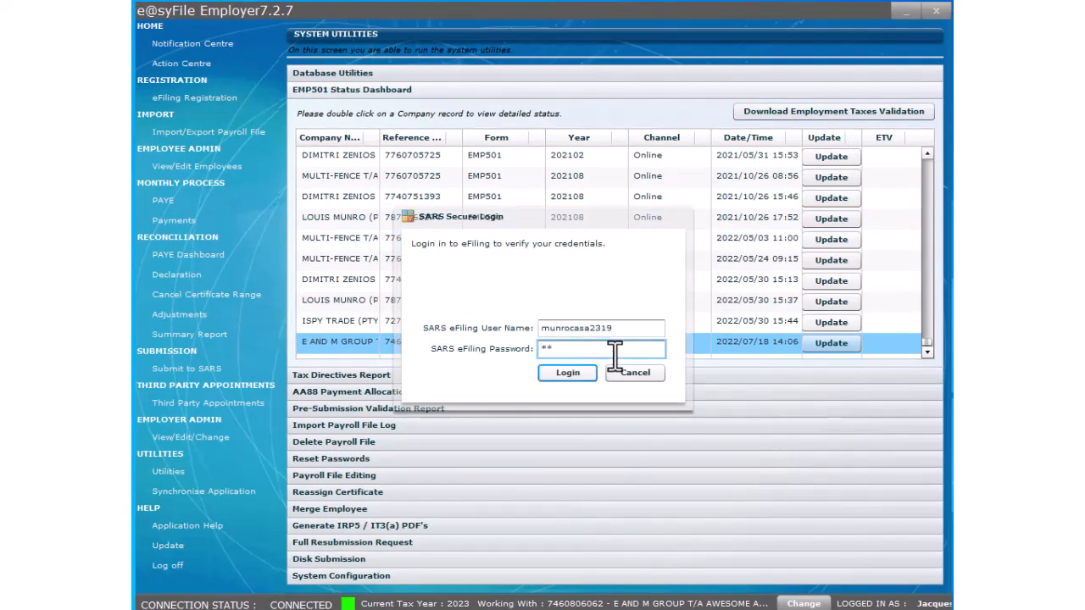
type("password")
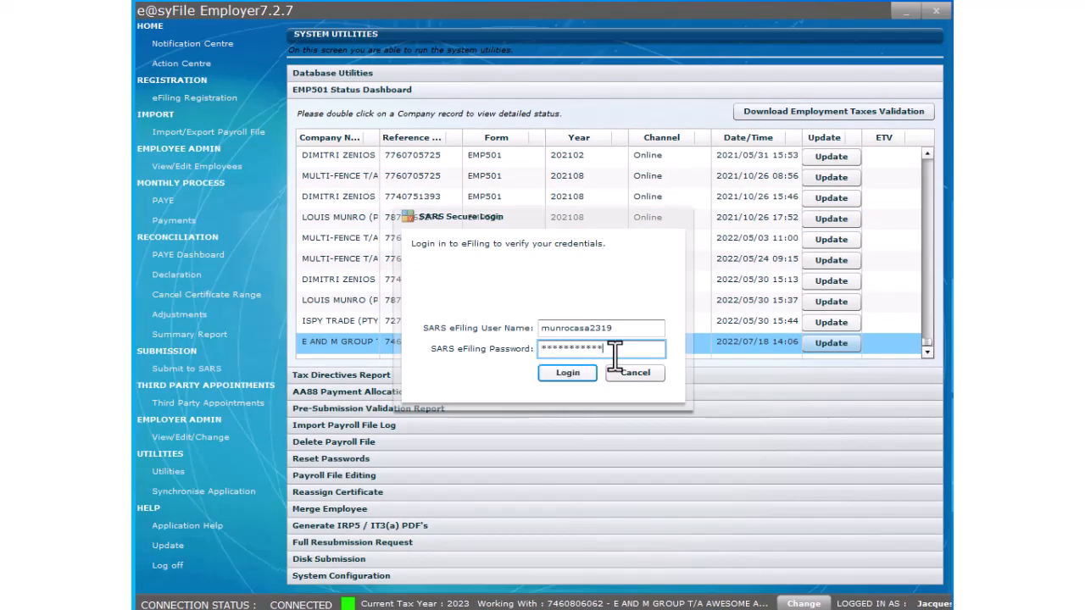
left_click(566, 373)
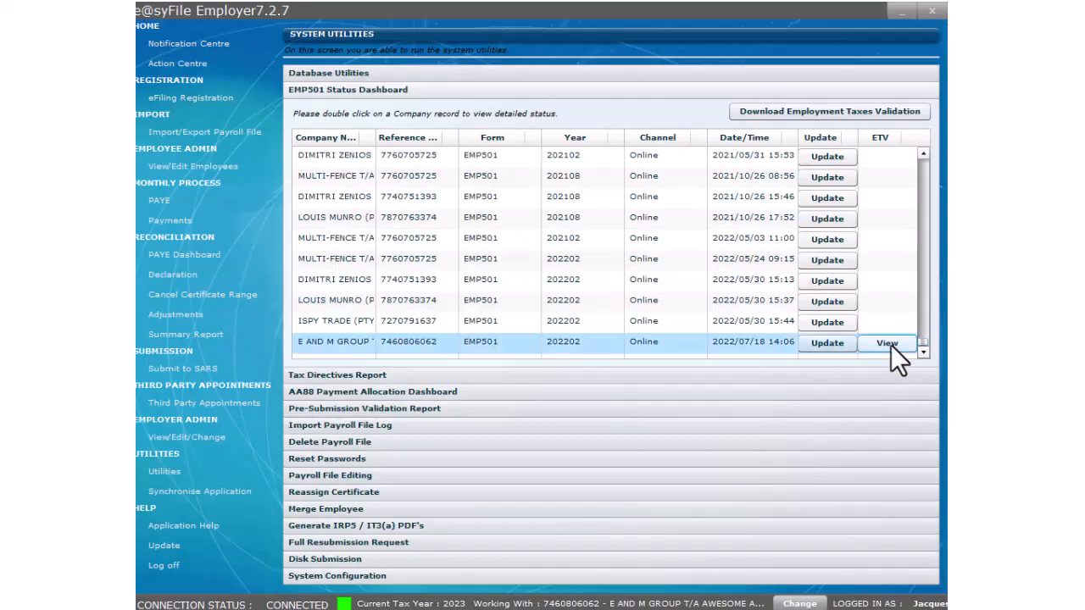
left_click(886, 343)
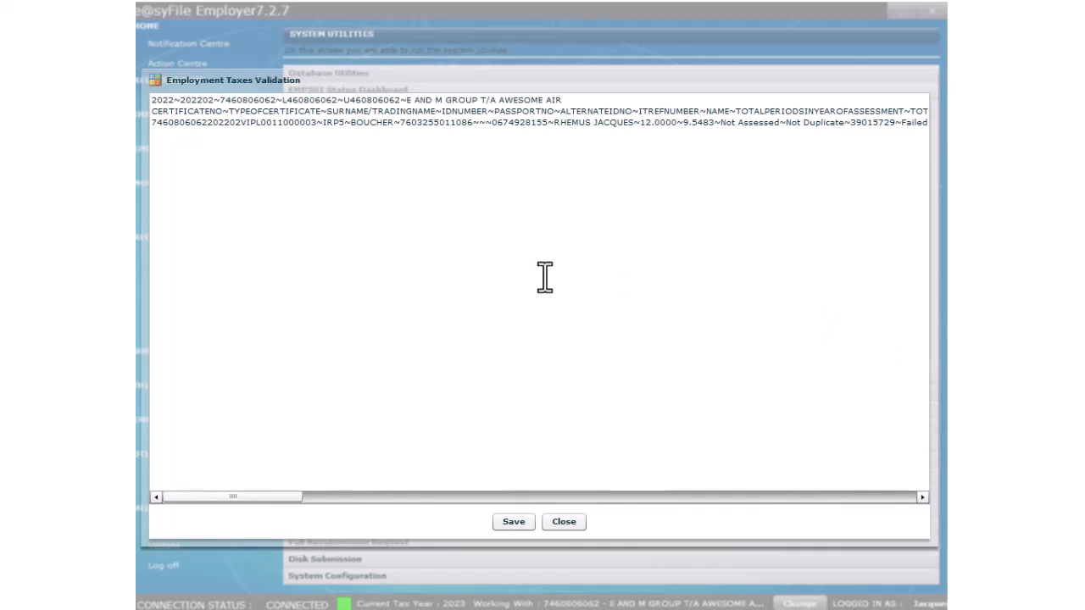
Close the Employment Taxes Validation results window
left_click(562, 522)
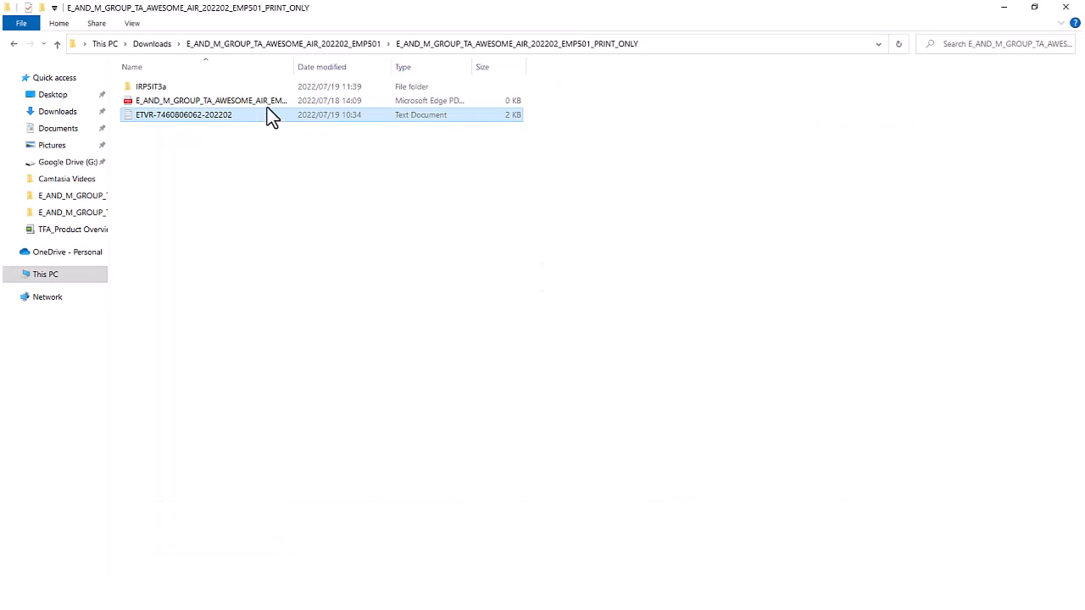
left_click(183, 265)
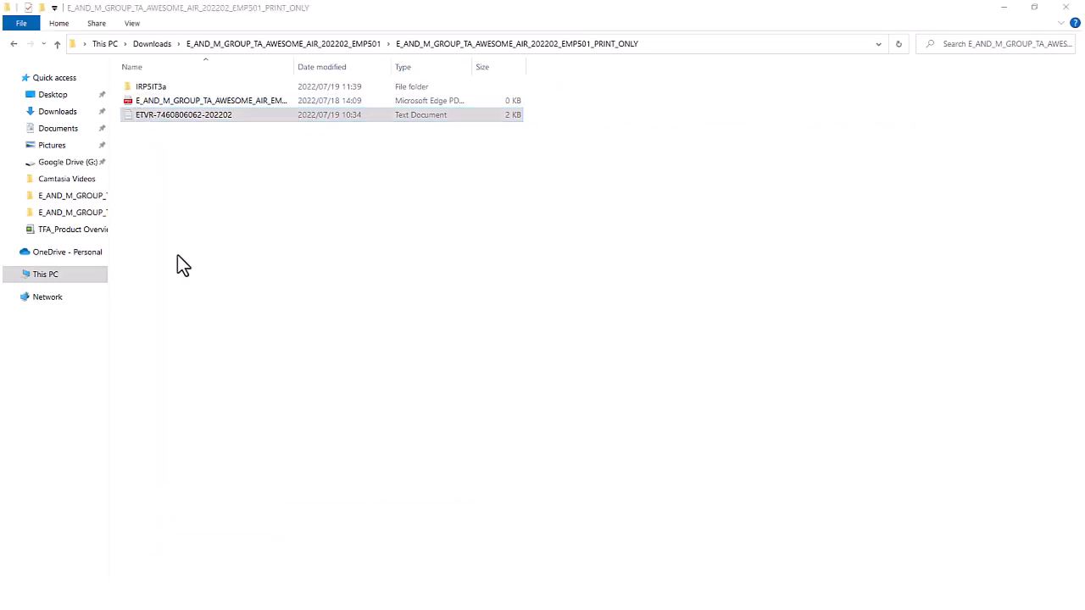
left_click(183, 115)
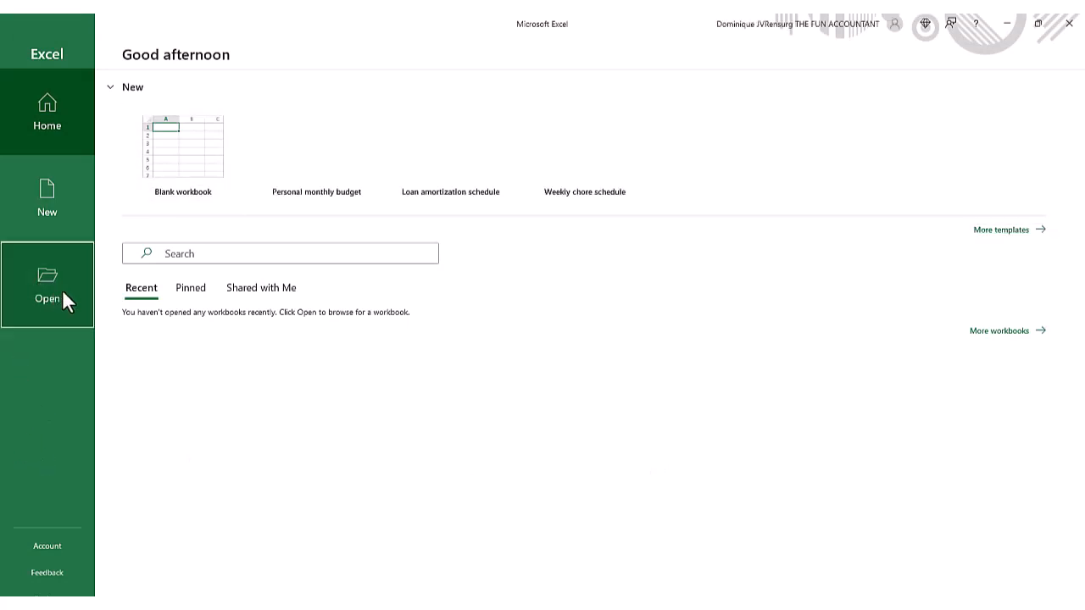
left_click(47, 285)
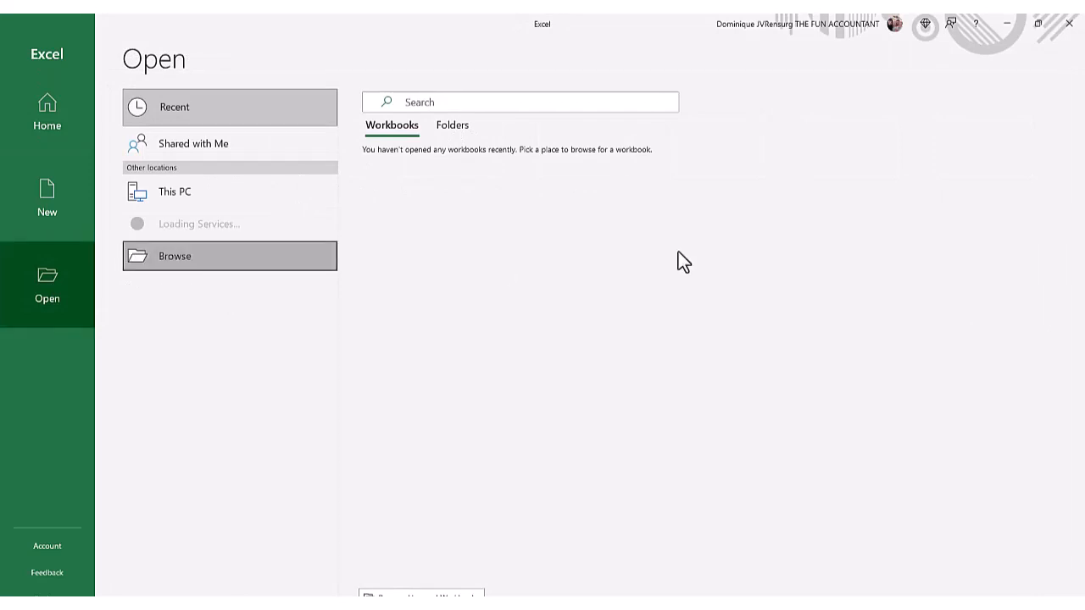
mouse_move(685, 261)
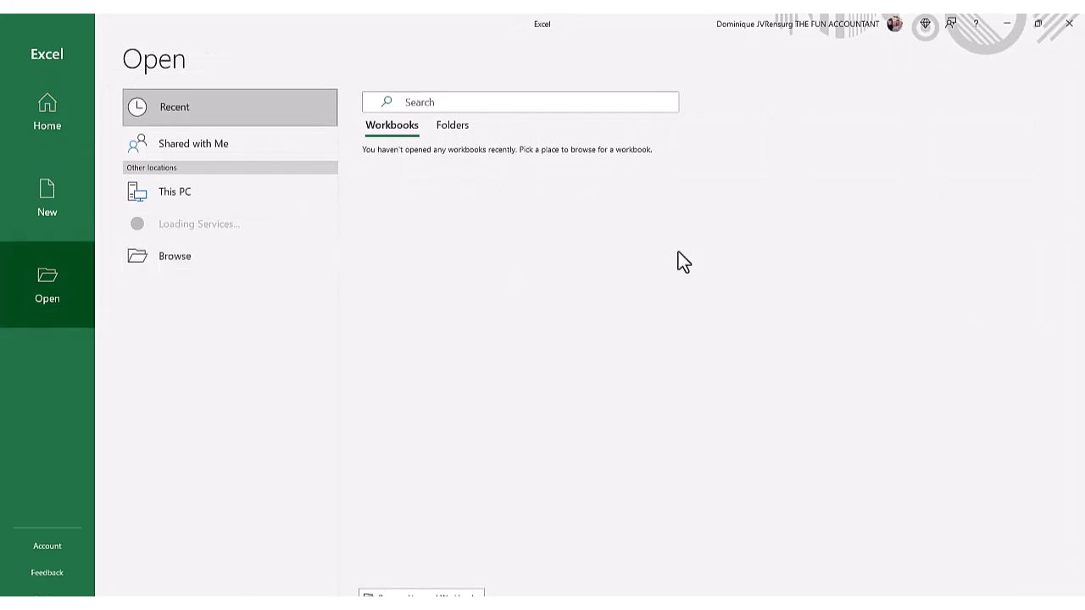
left_click(175, 256)
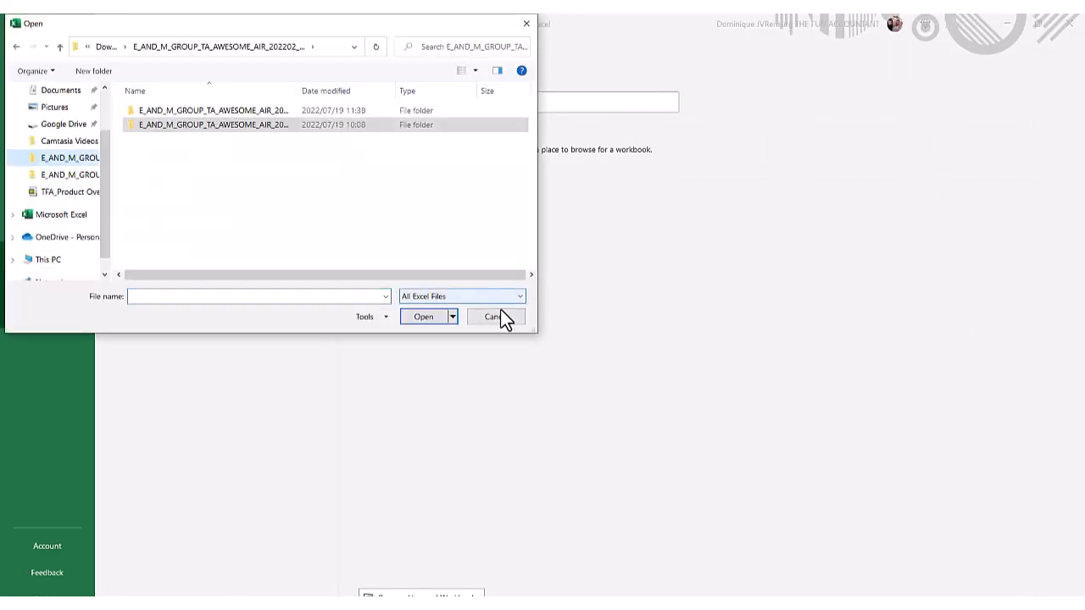
left_click(518, 295)
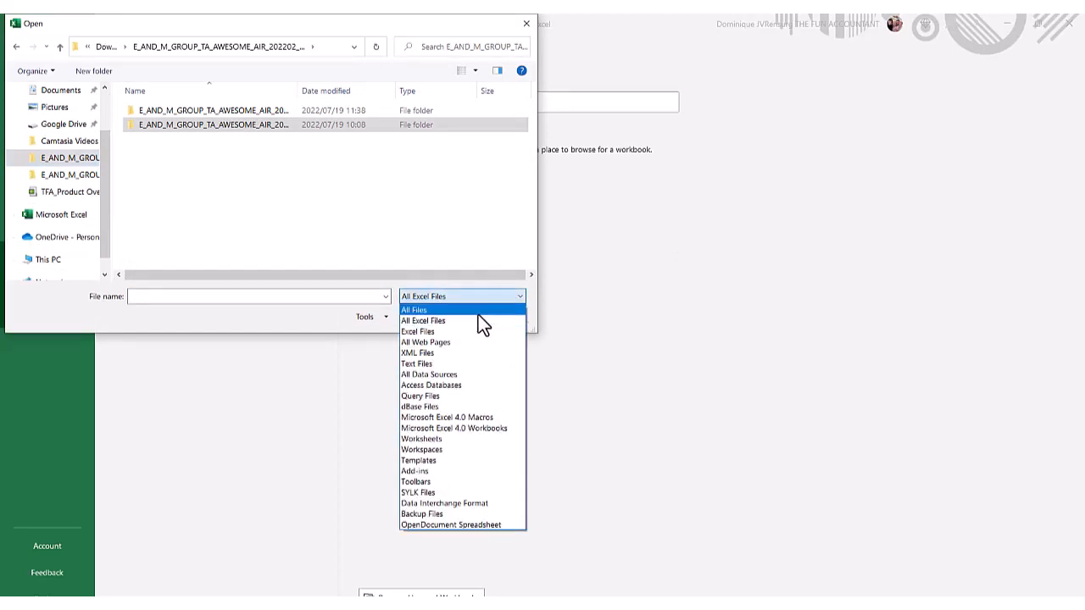
left_click(414, 308)
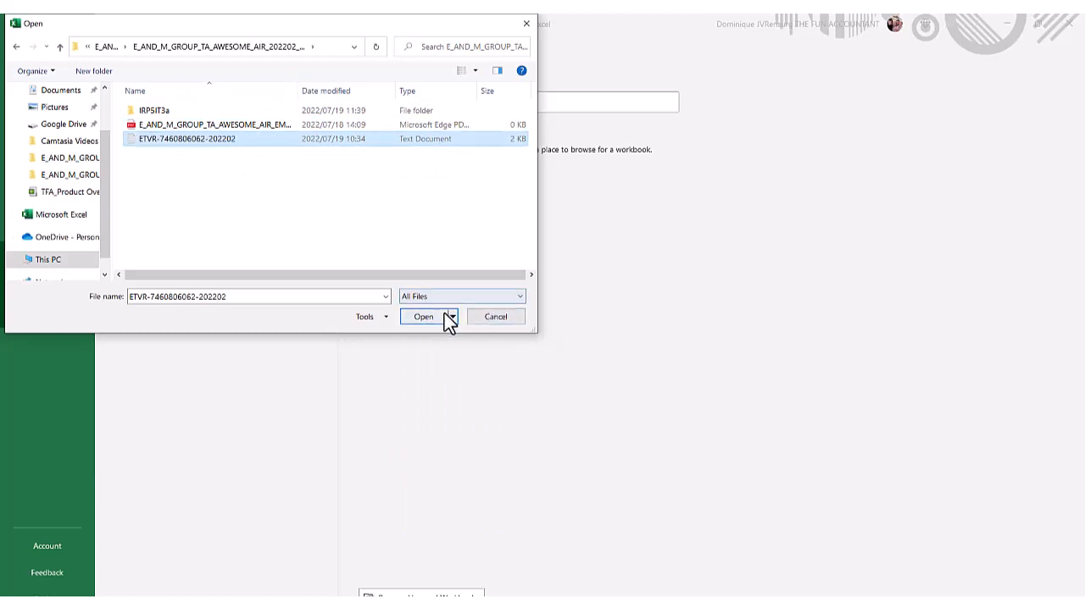
left_click(422, 317)
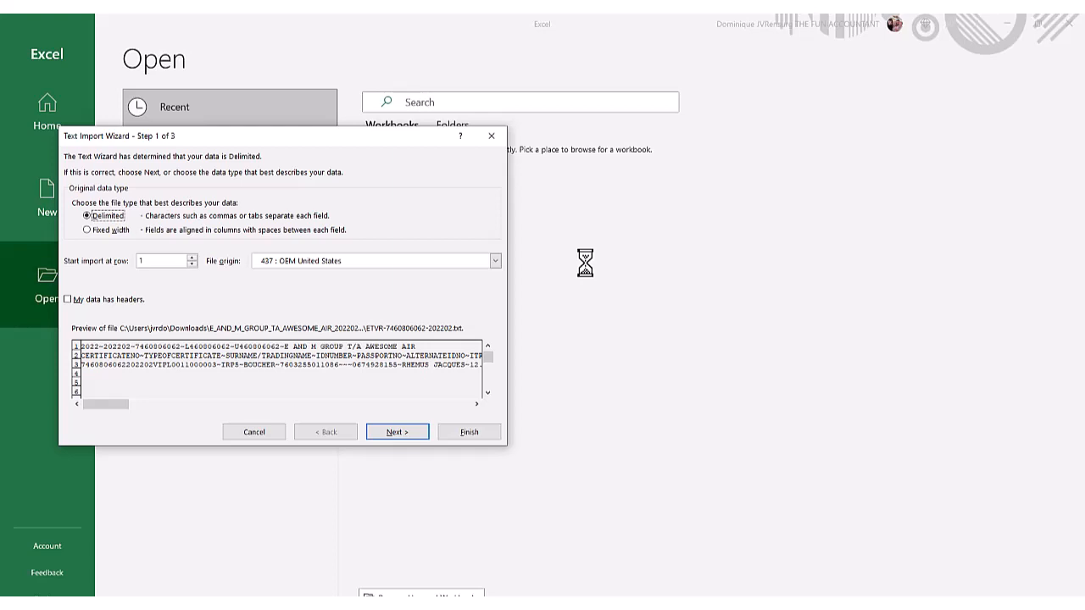
mouse_move(139, 296)
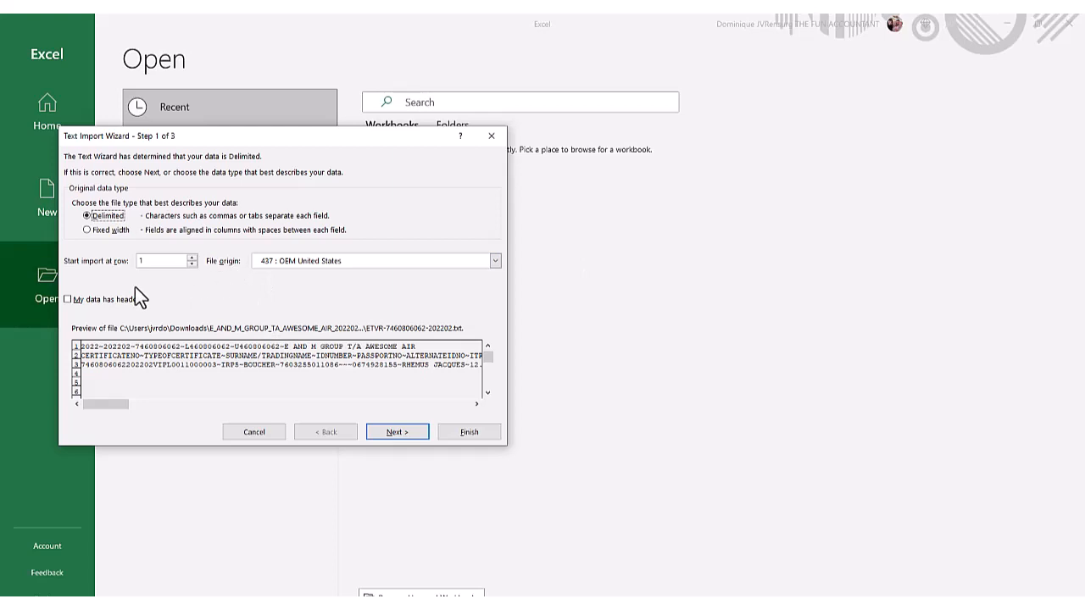
mouse_move(397, 432)
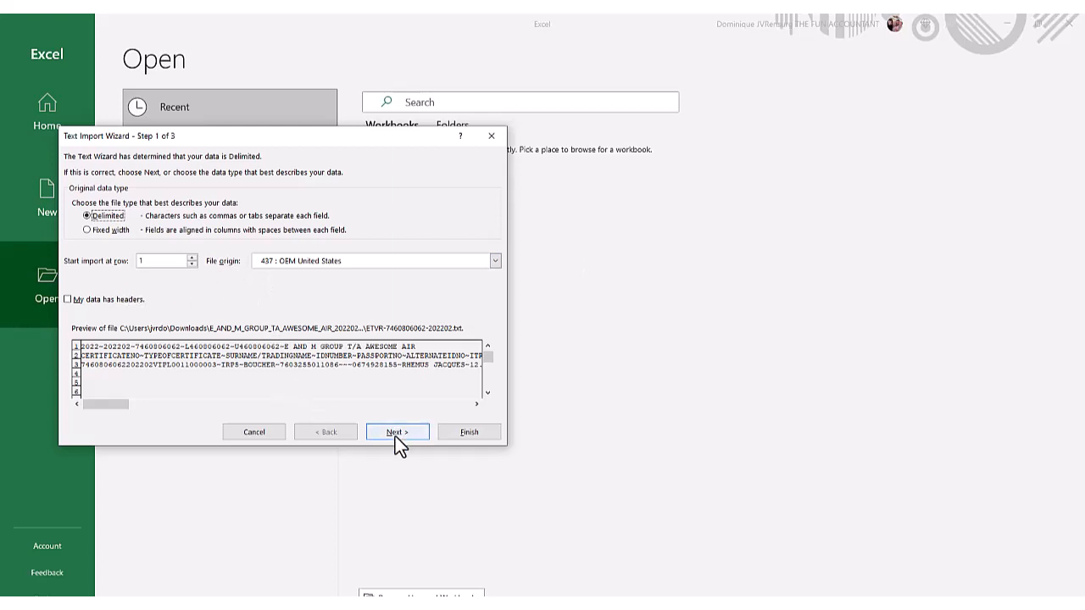
Run the Text Import Wizard with '~' as the only delimiter (Tab unticked) and finish the import
left_click(396, 432)
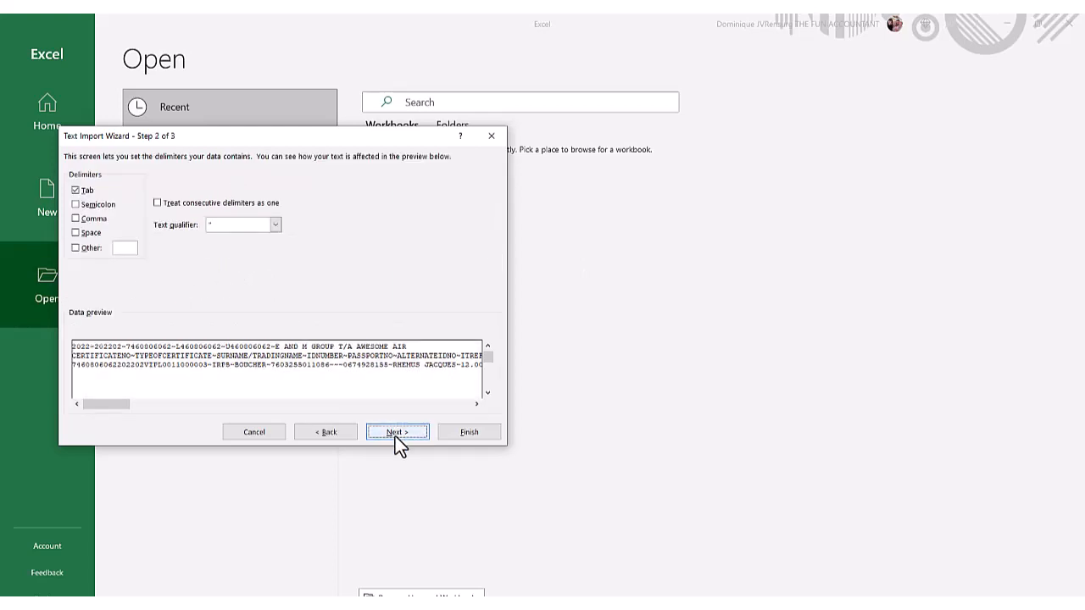
mouse_move(108, 261)
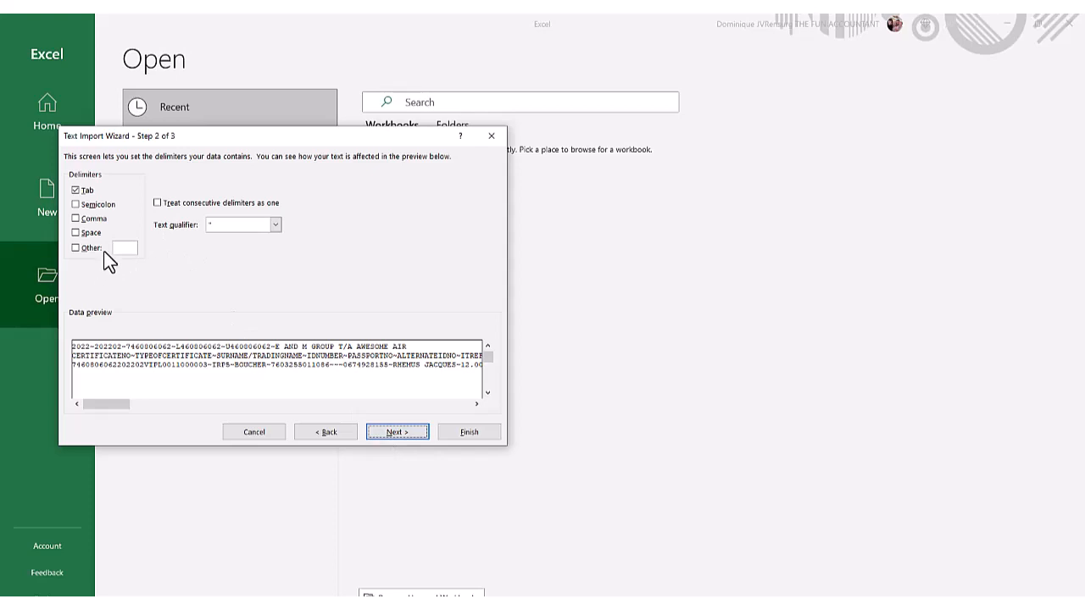
left_click(75, 248)
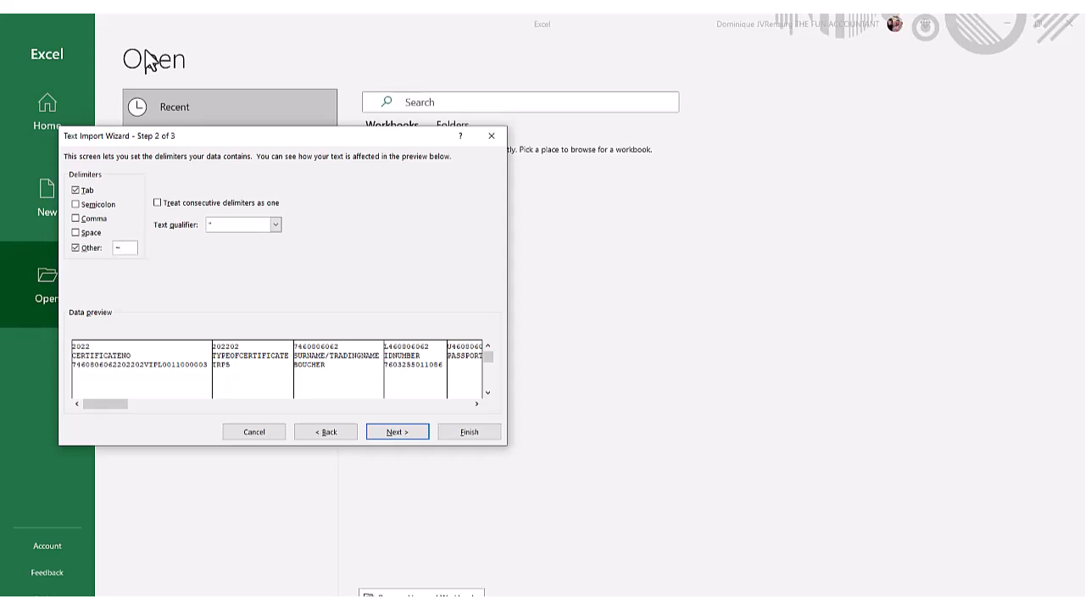
left_click(126, 248)
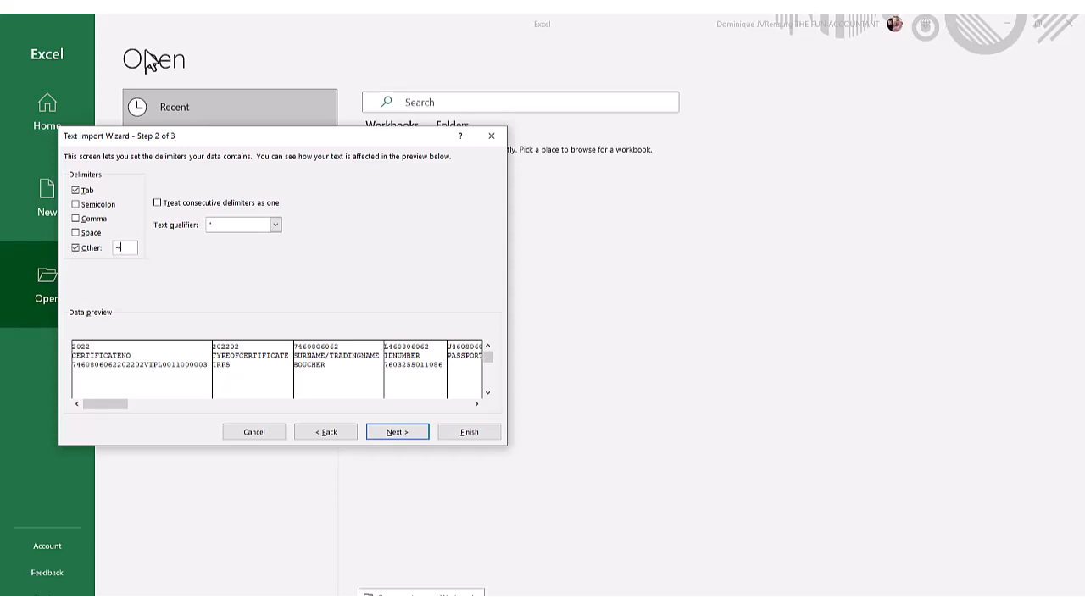
key("shift+grave")
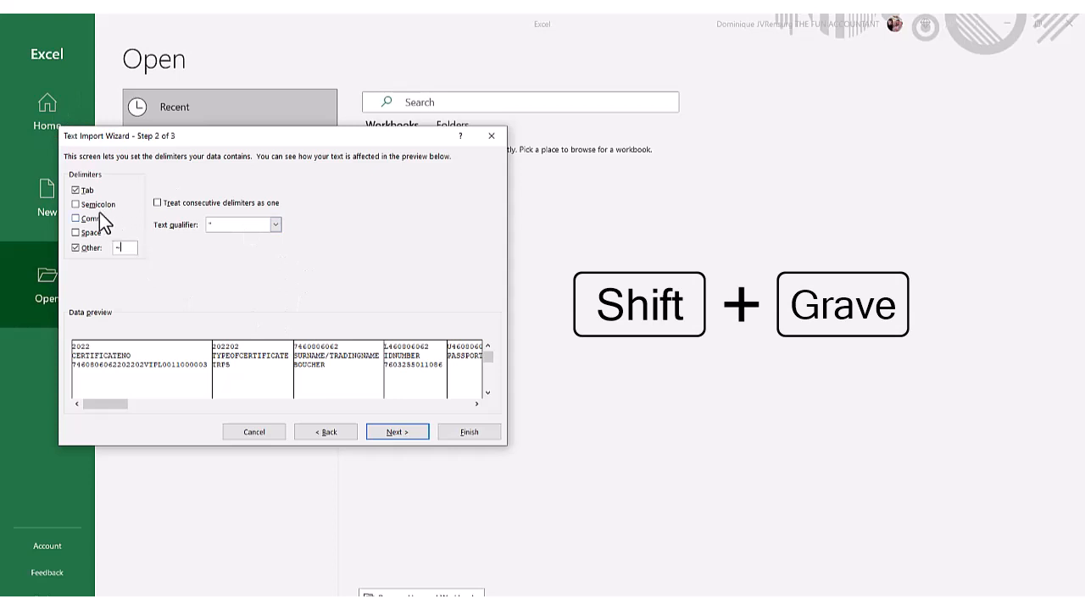
left_click(74, 189)
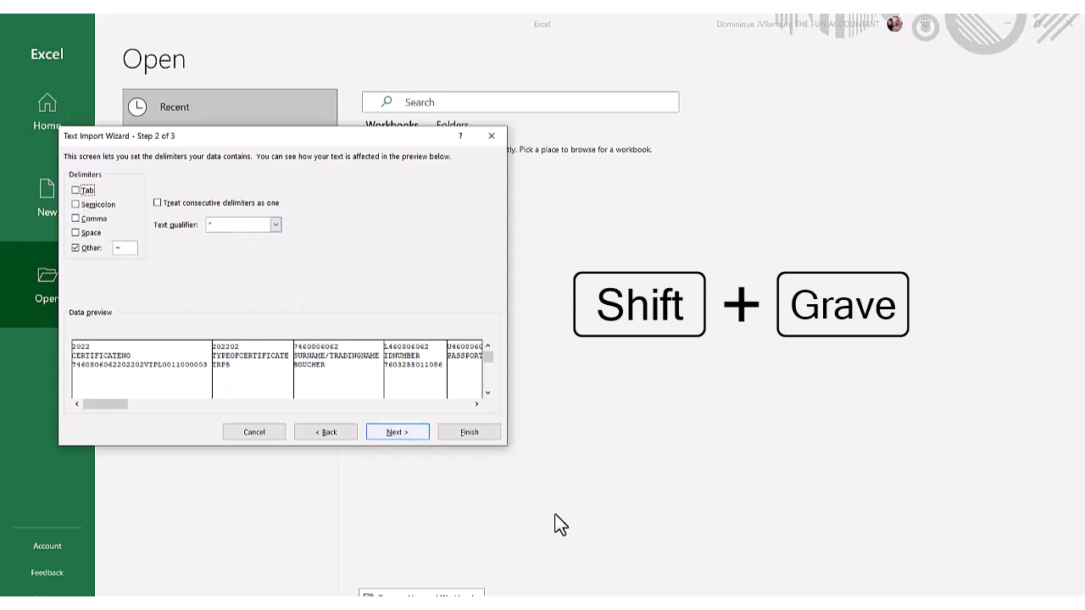
left_click(396, 432)
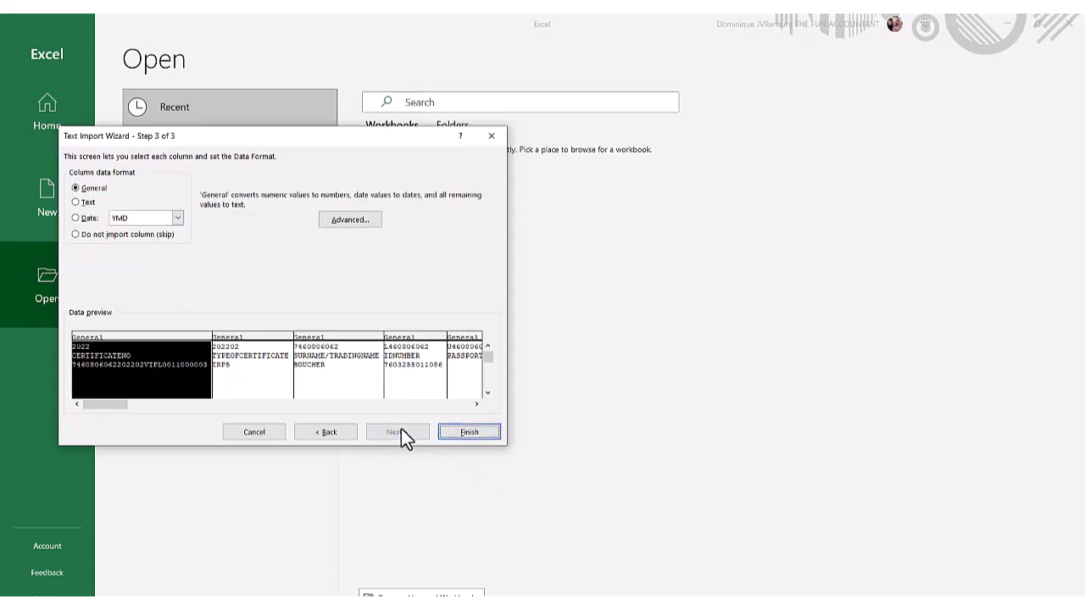
mouse_move(331, 386)
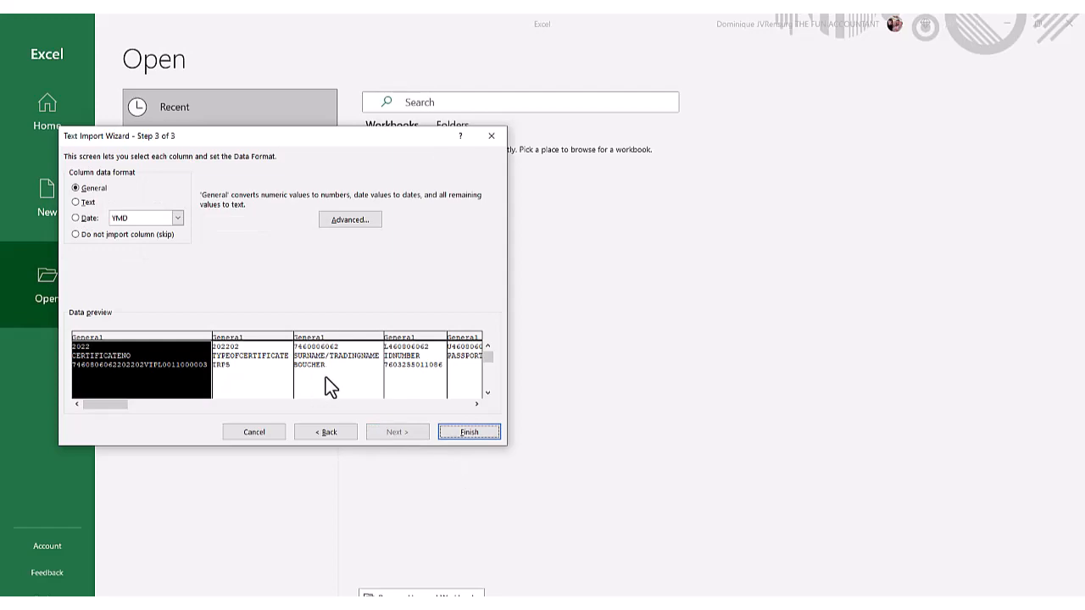
left_click(468, 432)
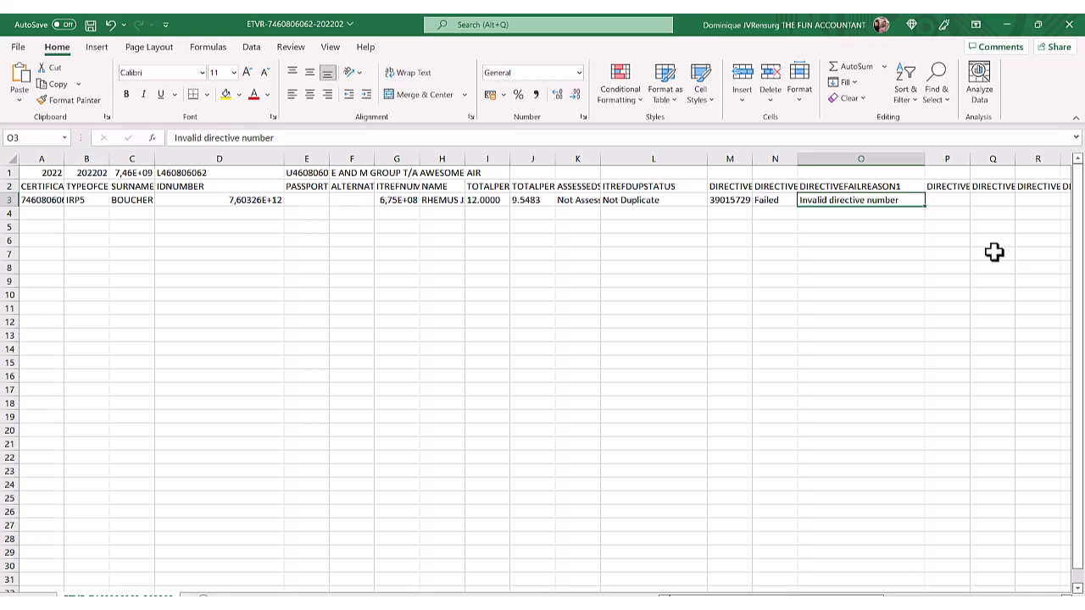
mouse_move(865, 370)
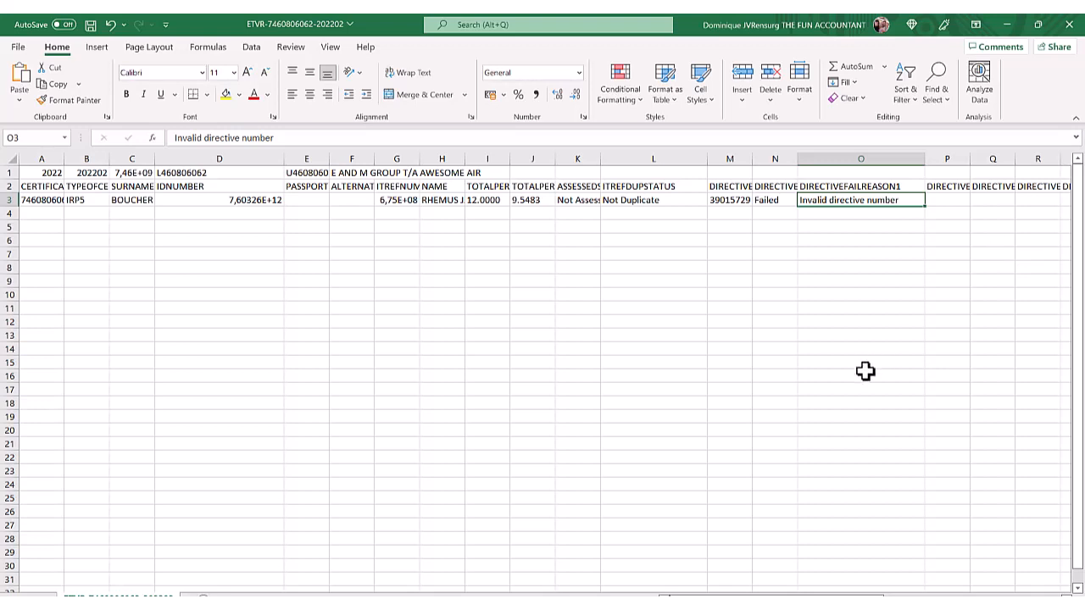
mouse_move(744, 373)
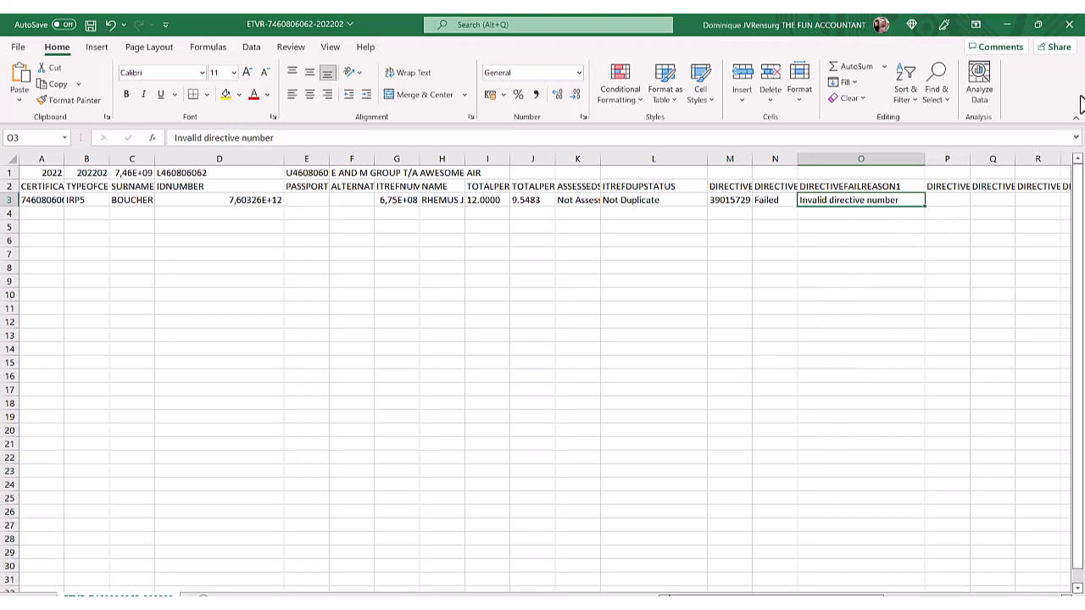
mouse_move(865, 292)
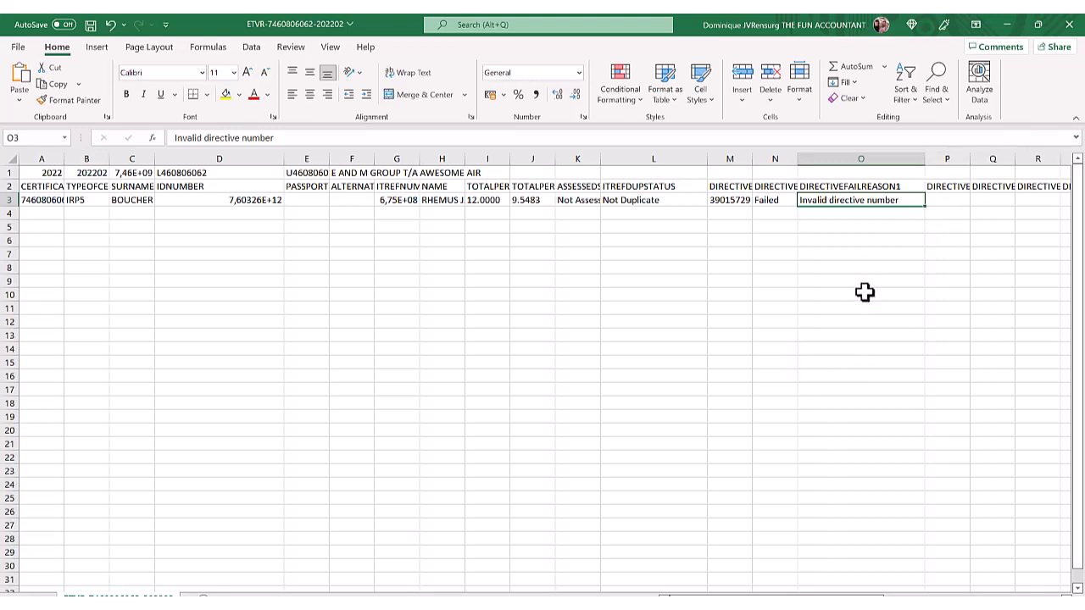